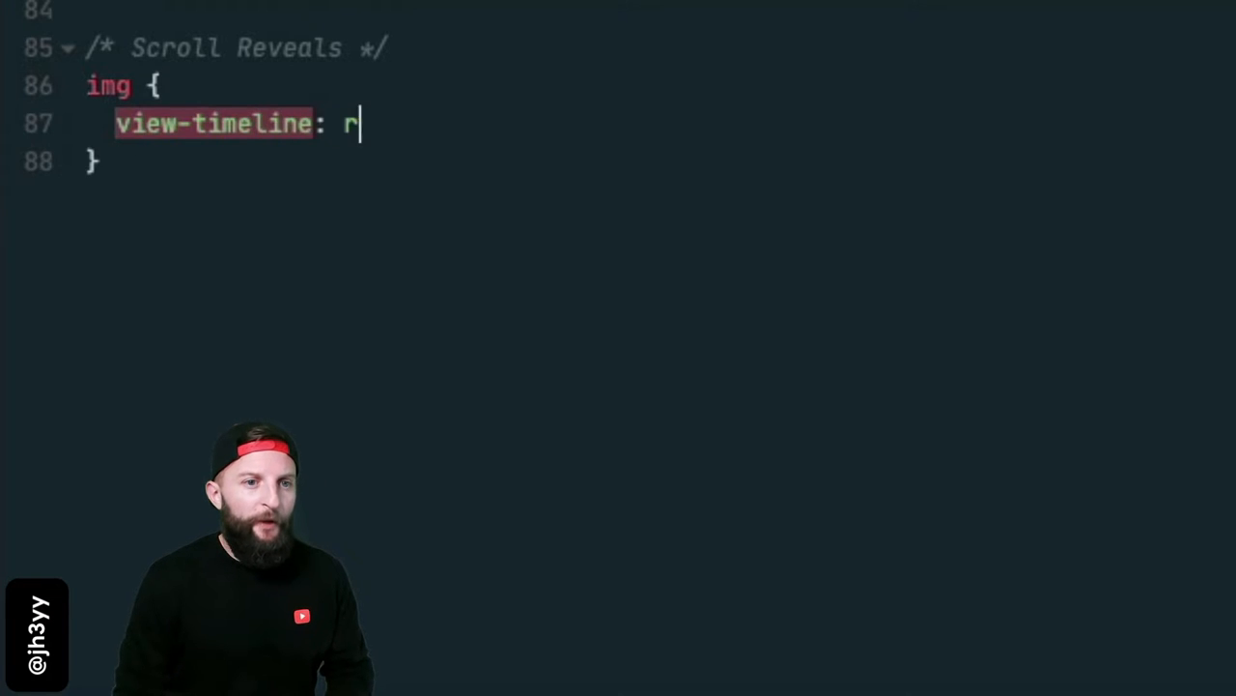
Step: Give img view-timeline: reveal block, animation: scale linear both, and animation-timeline: reveal
{"action": "type", "text": "eveal block;"}
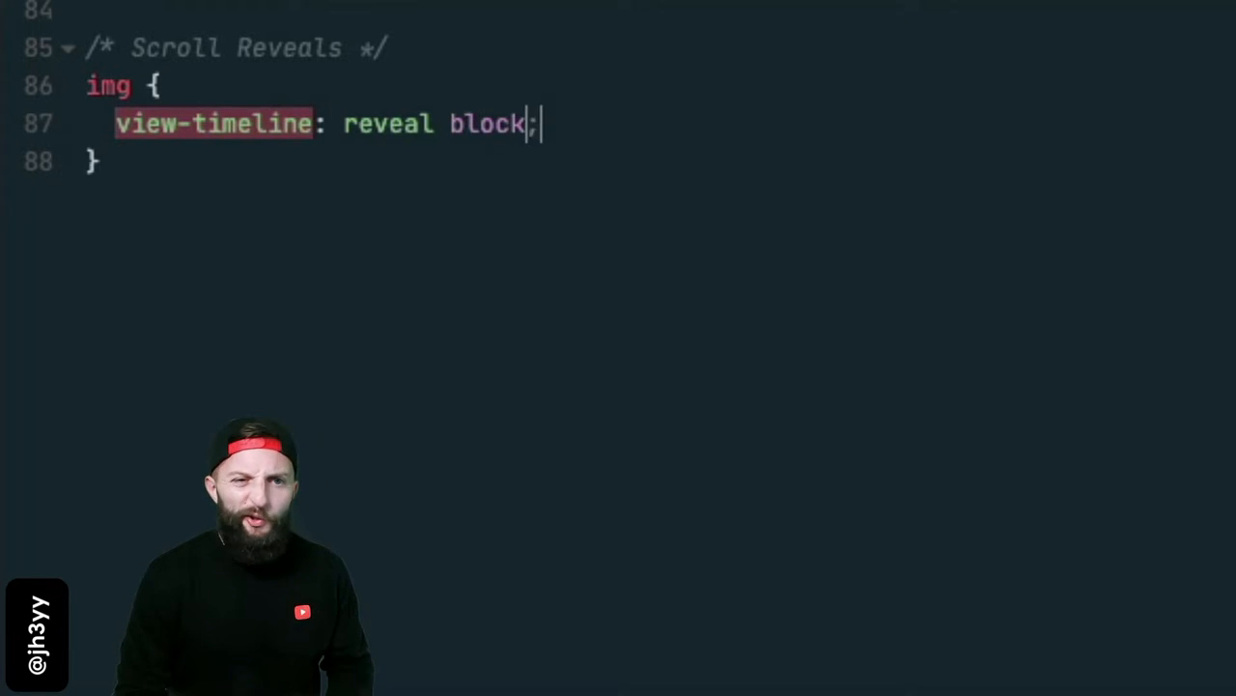
{"action": "type", "text": "animation: scale linear"}
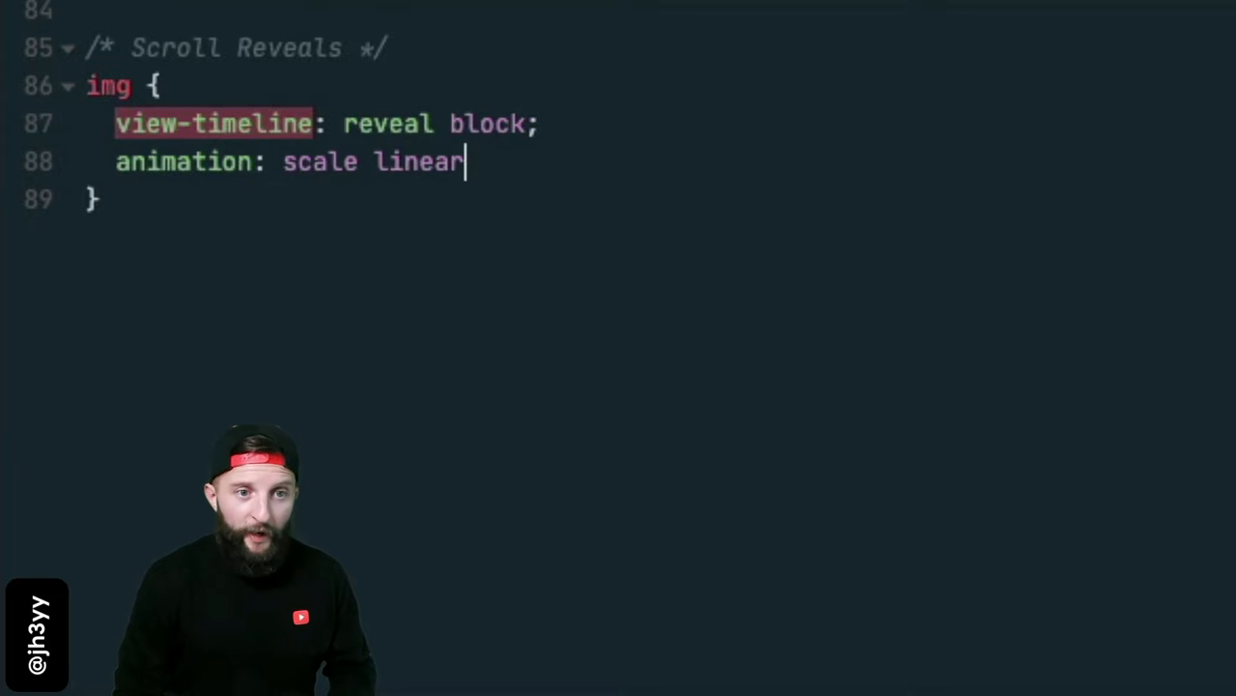
{"action": "type", "text": "both;"}
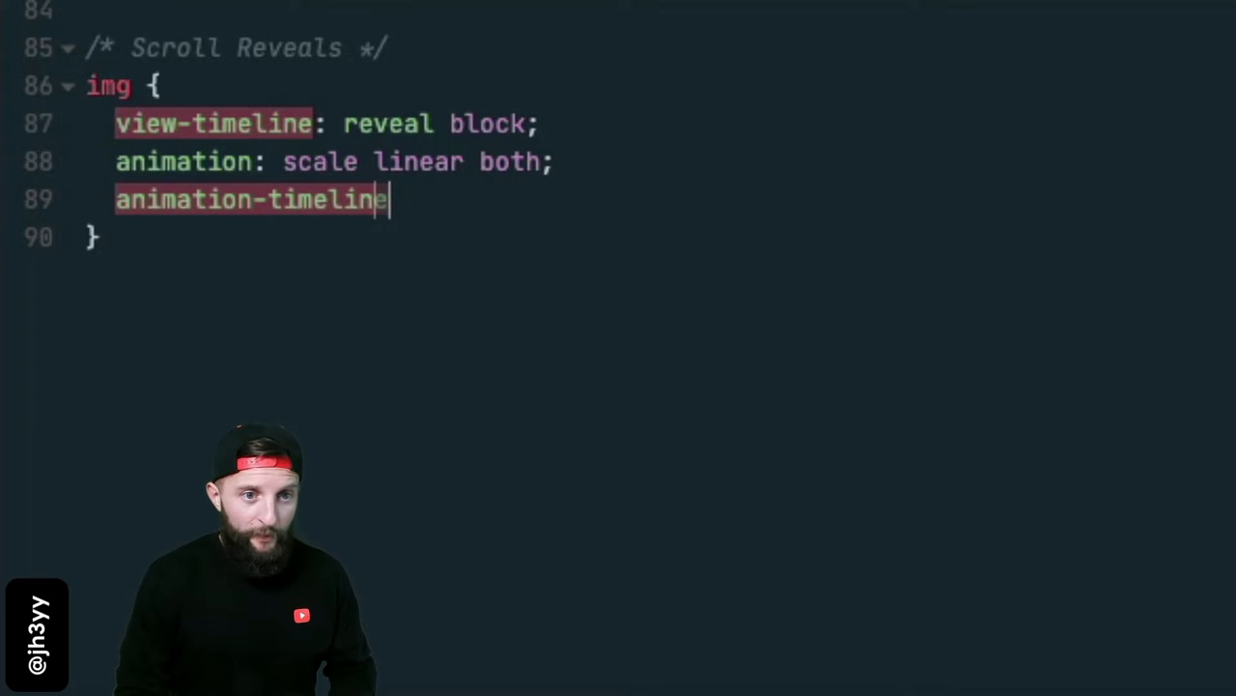
{"action": "type", "text": ": reveal;"}
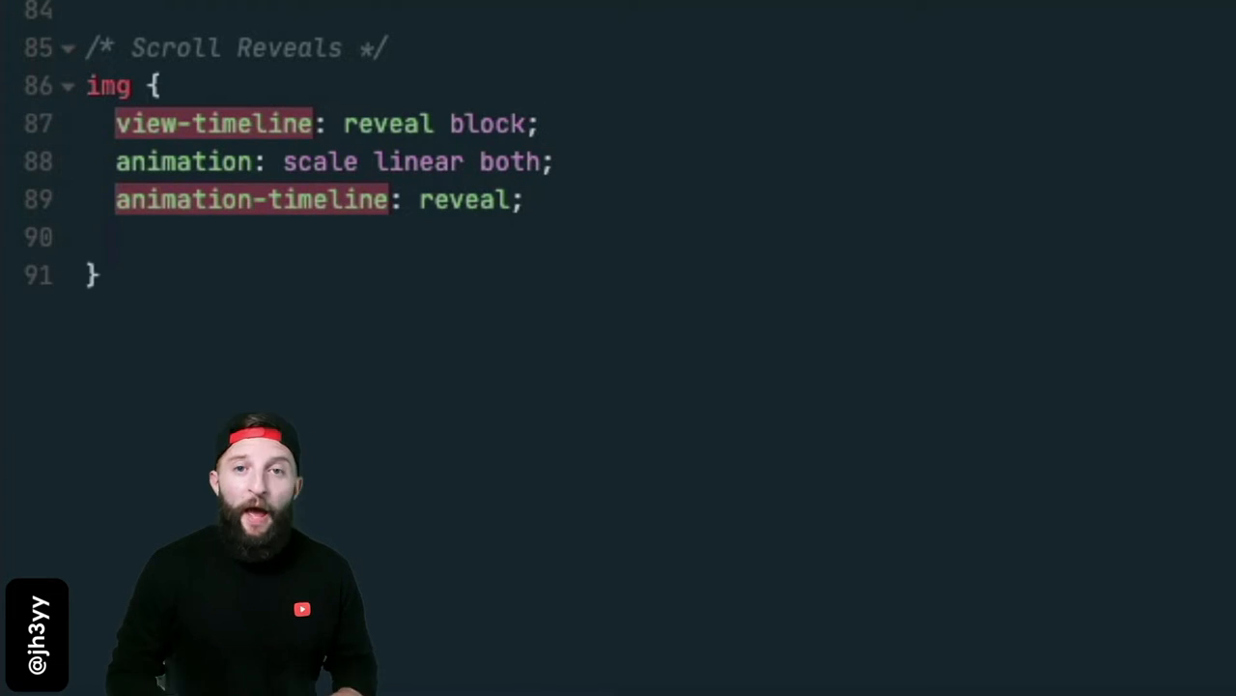
{"action": "type", "text": "animation-d"}
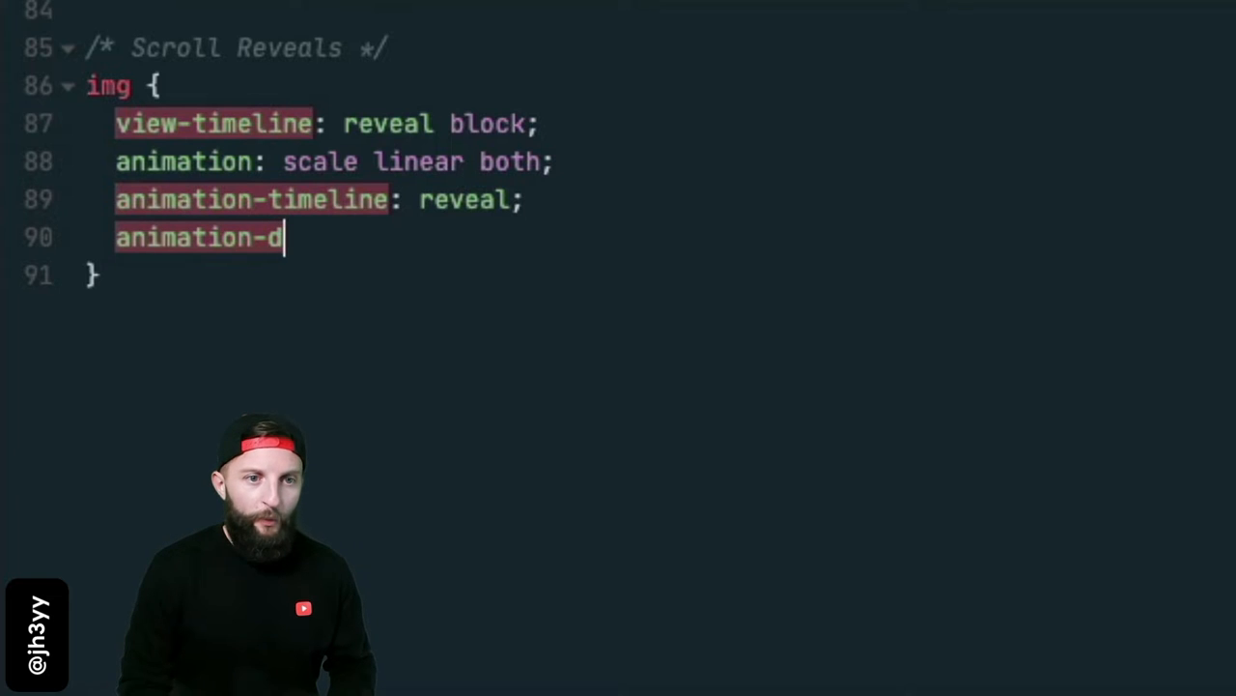
Step: Add animation-delay: cover 30% and animation-end-delay: cover 50% to the img rule
{"action": "type", "text": "elay: cove"}
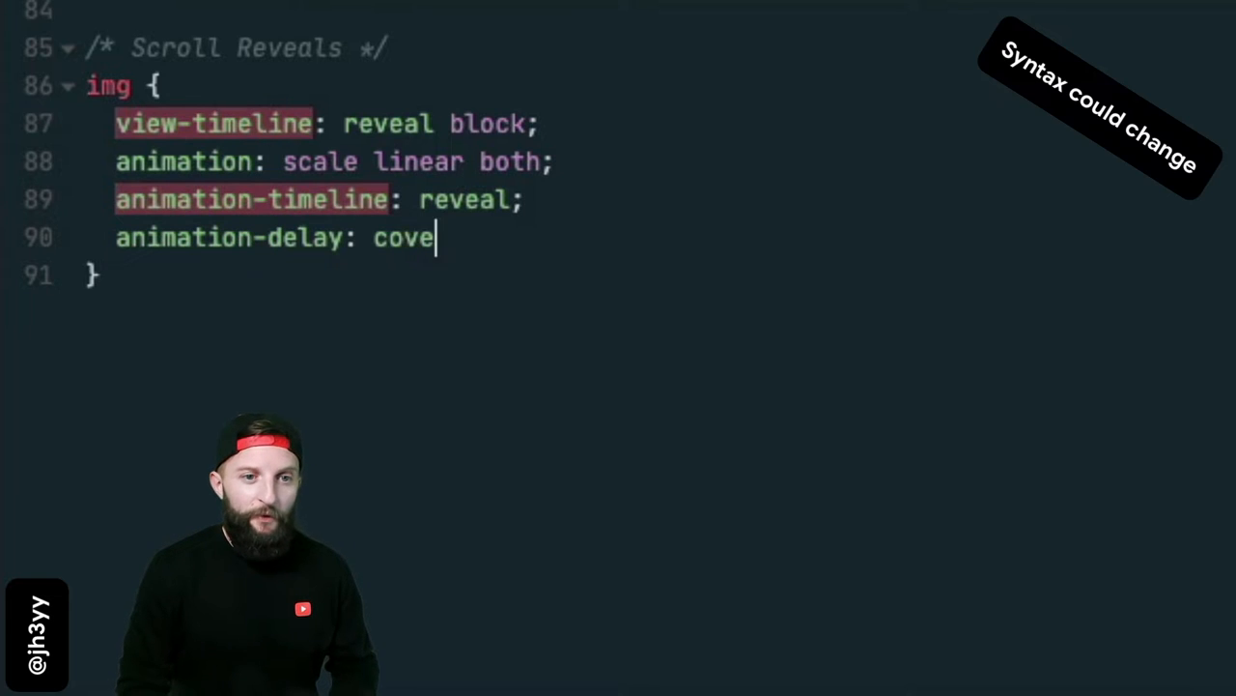
{"action": "type", "text": "r 30%;"}
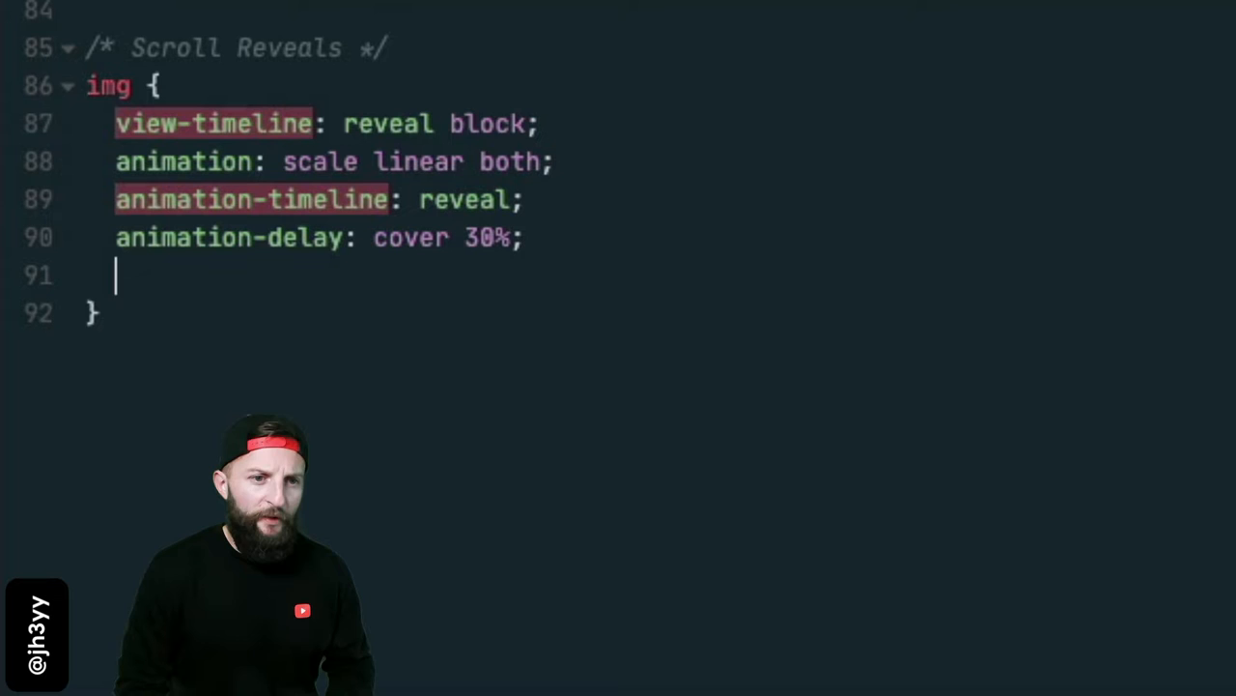
{"action": "type", "text": "animation-end-delay: cover"}
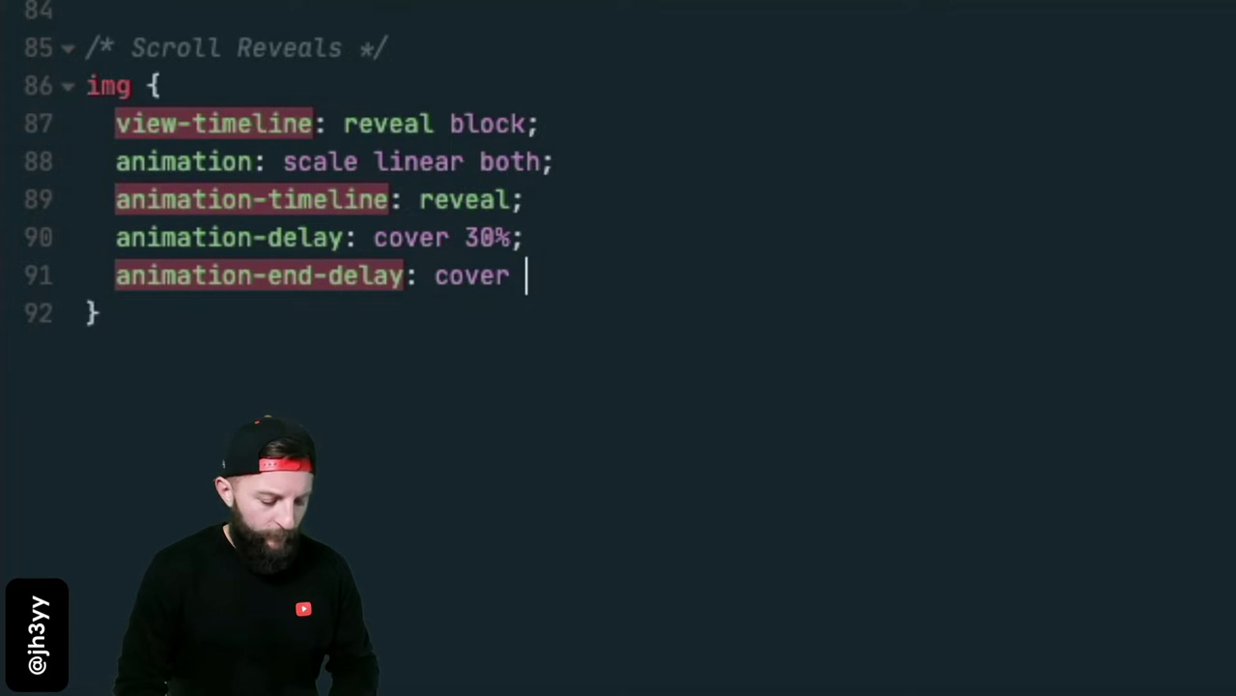
{"action": "type", "text": "50%;"}
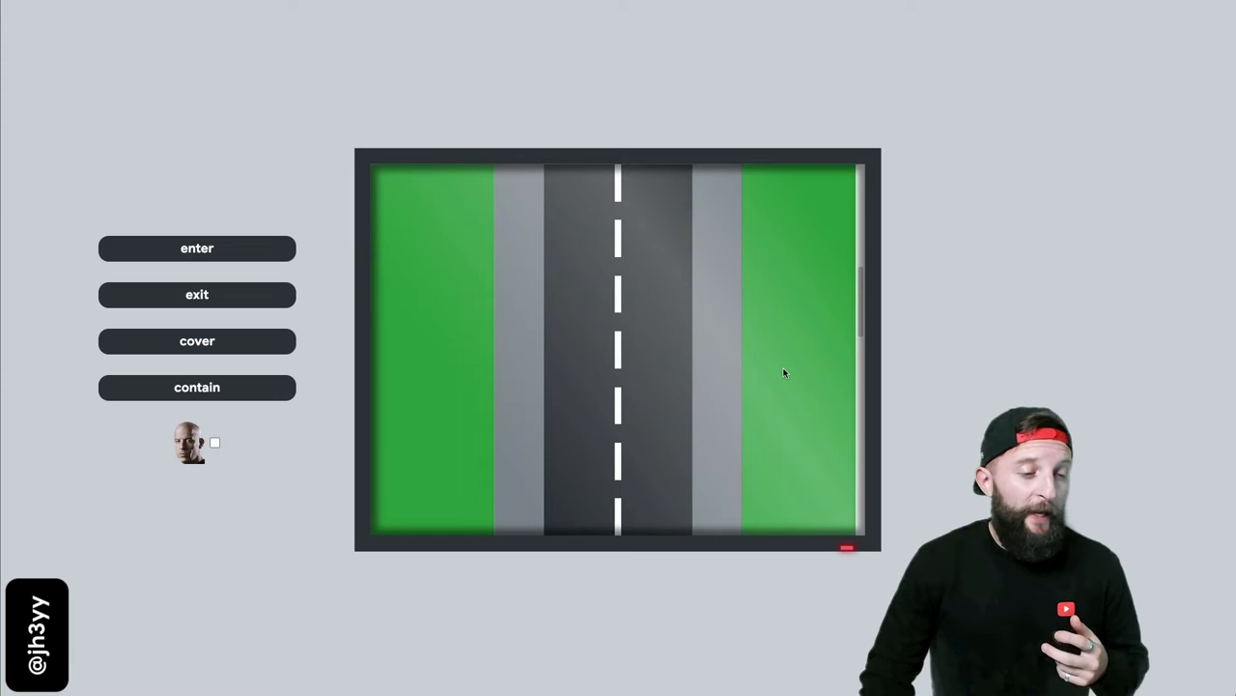
Step: Drive the car up the road, switch on the dom toretto range, and replay the run
{"action": "left_click", "coordinate": [197, 247]}
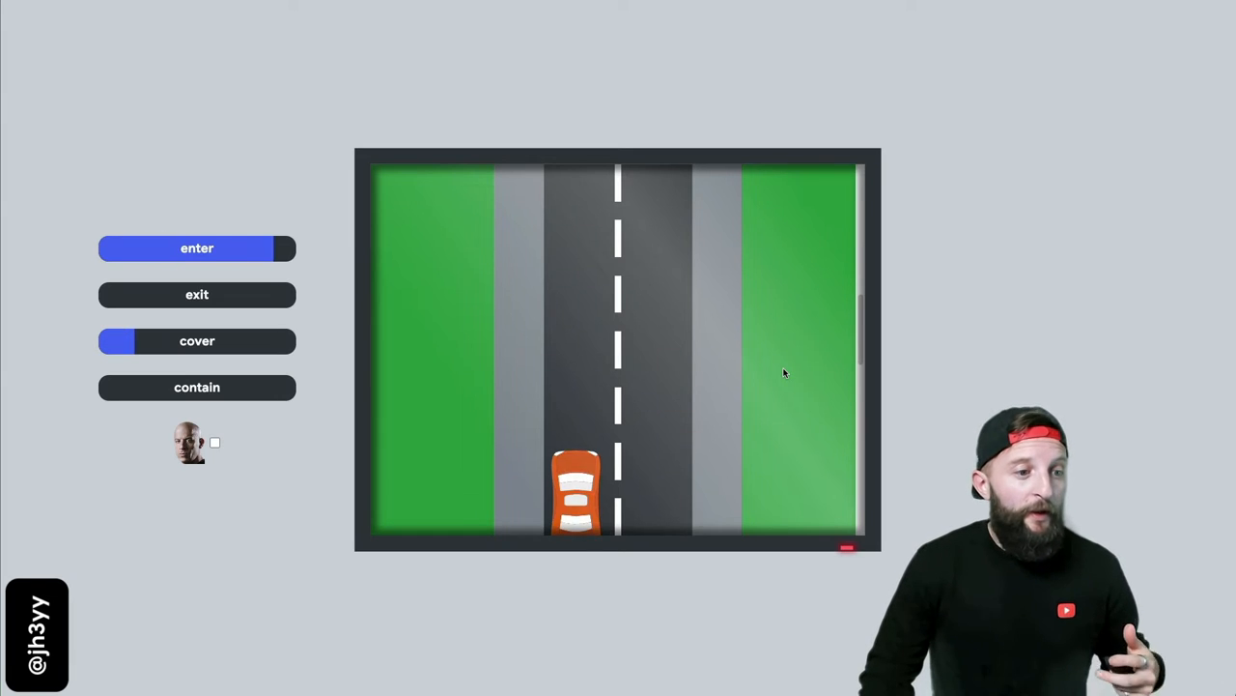
{"action": "left_click", "coordinate": [197, 386]}
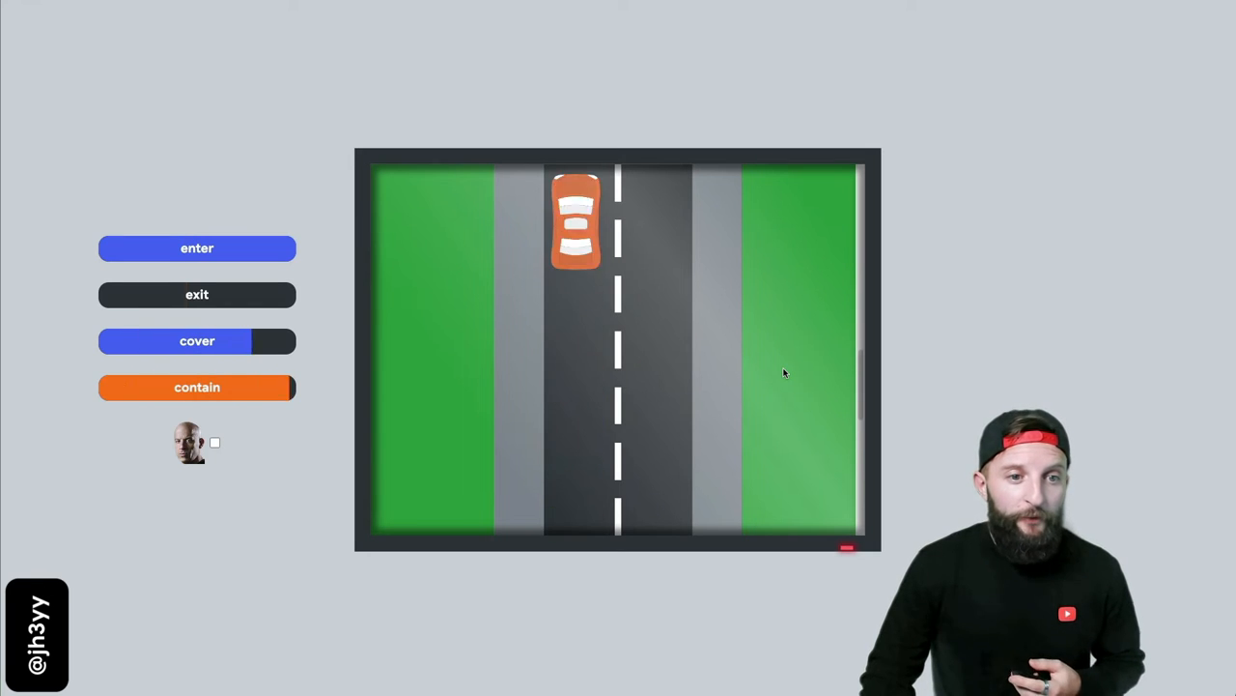
{"action": "left_click", "coordinate": [198, 293]}
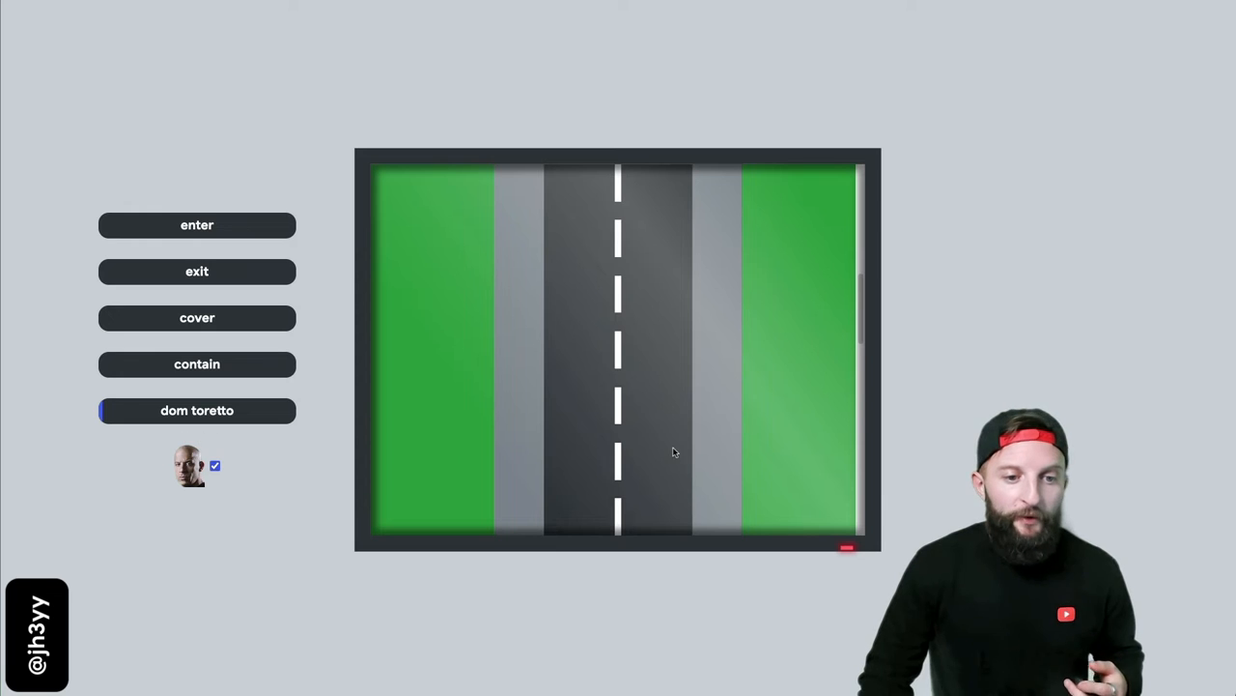
{"action": "left_click", "coordinate": [197, 224]}
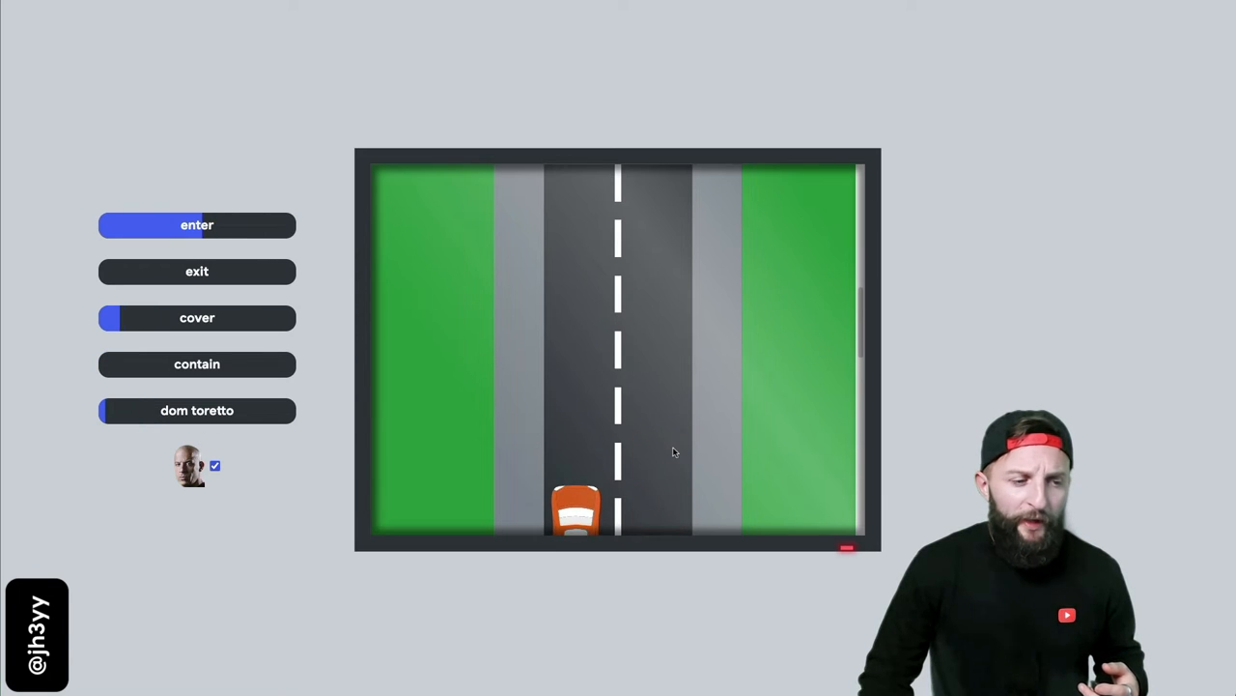